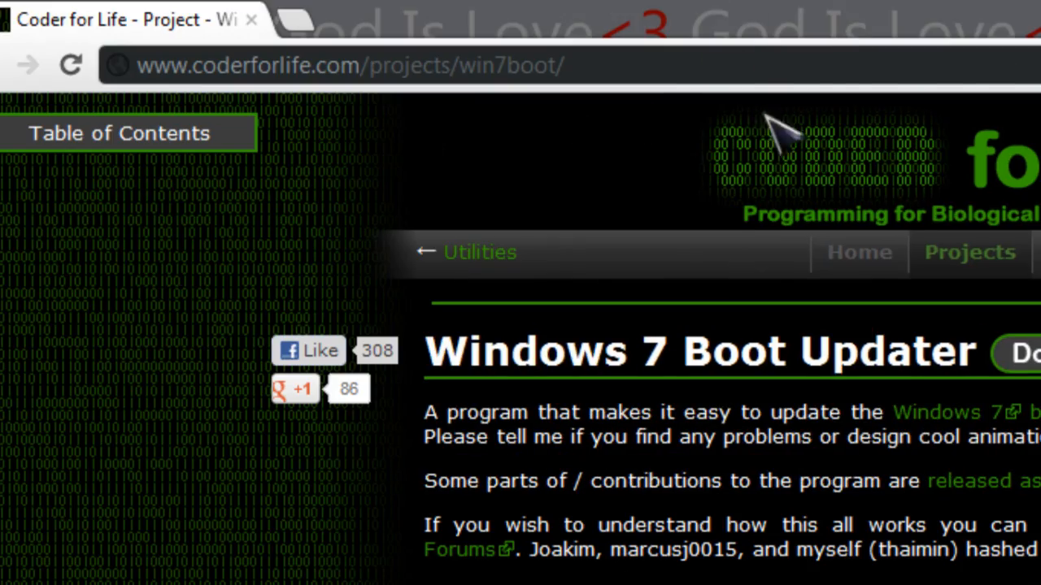
Zoom out and scroll the project page to download Win7BootUpdater.exe
key(ctrl+minus)
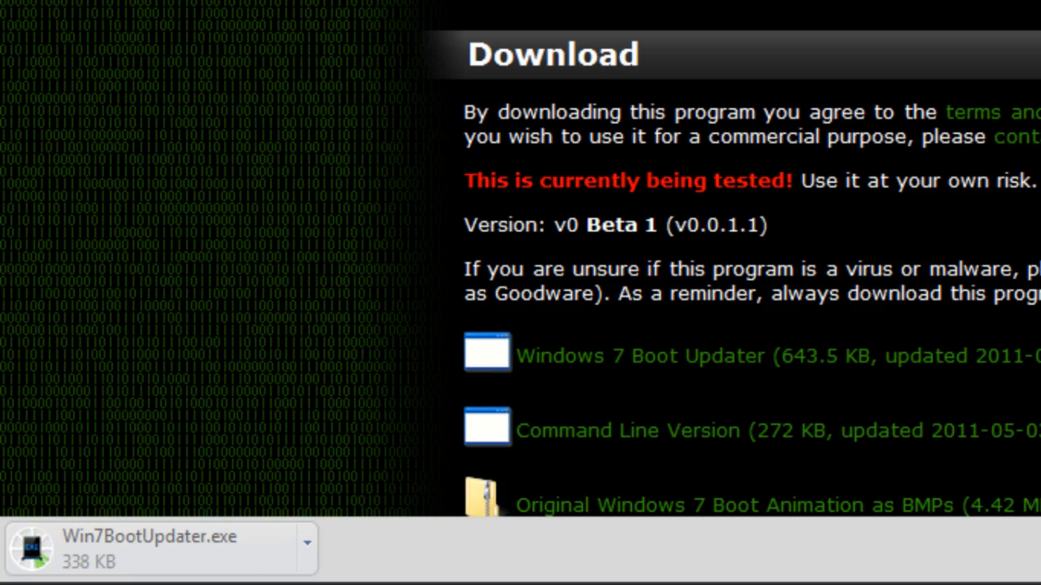
scroll(up, 3)
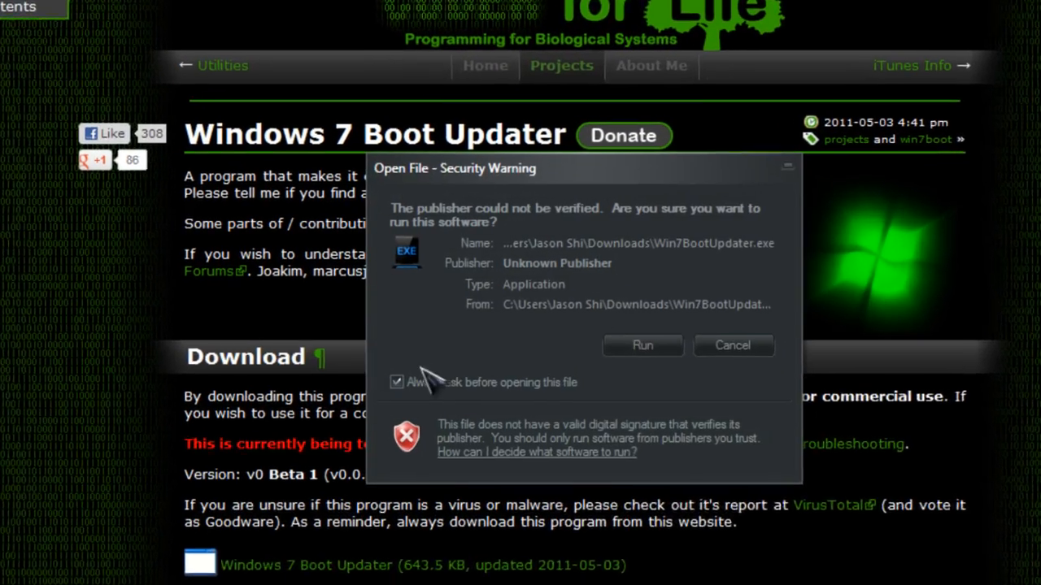
Run Win7BootUpdater.exe past the security warning, opening the default boot preview
click(731, 345)
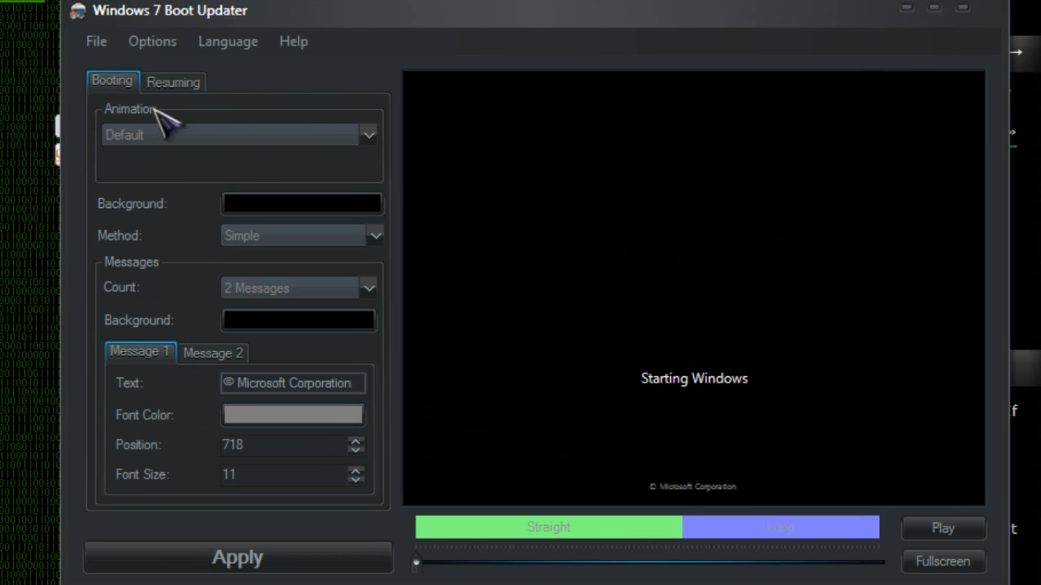
mouse_move(670, 235)
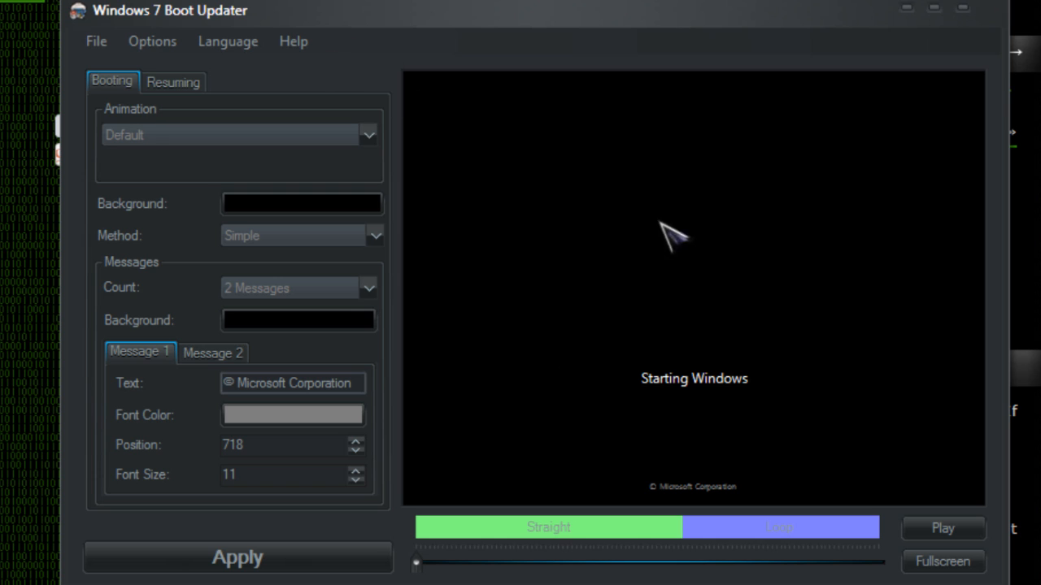
Choose File > Browse public boot skins to open the Windows 7 Boot Skins page
click(96, 41)
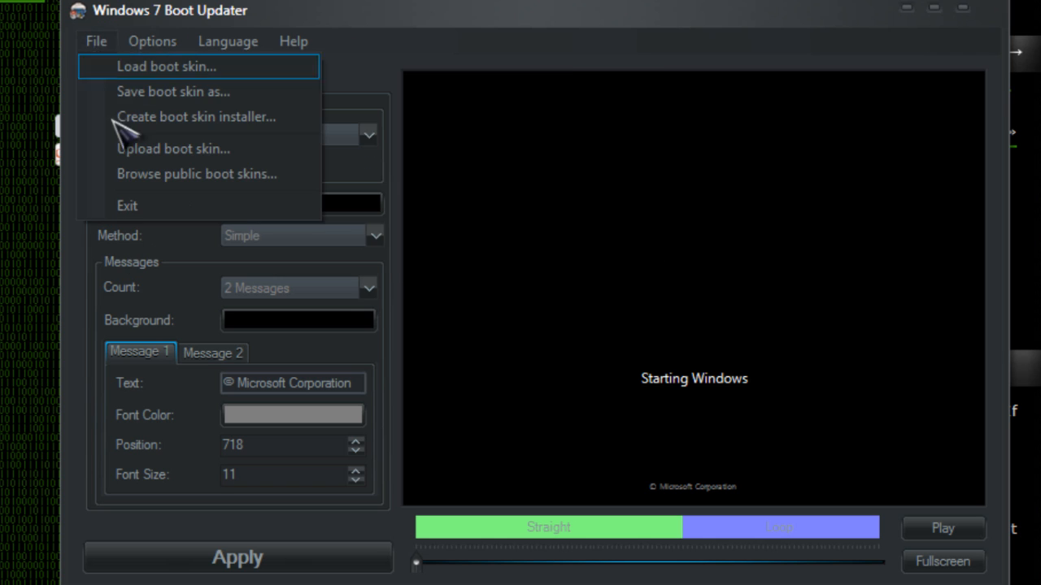
click(197, 173)
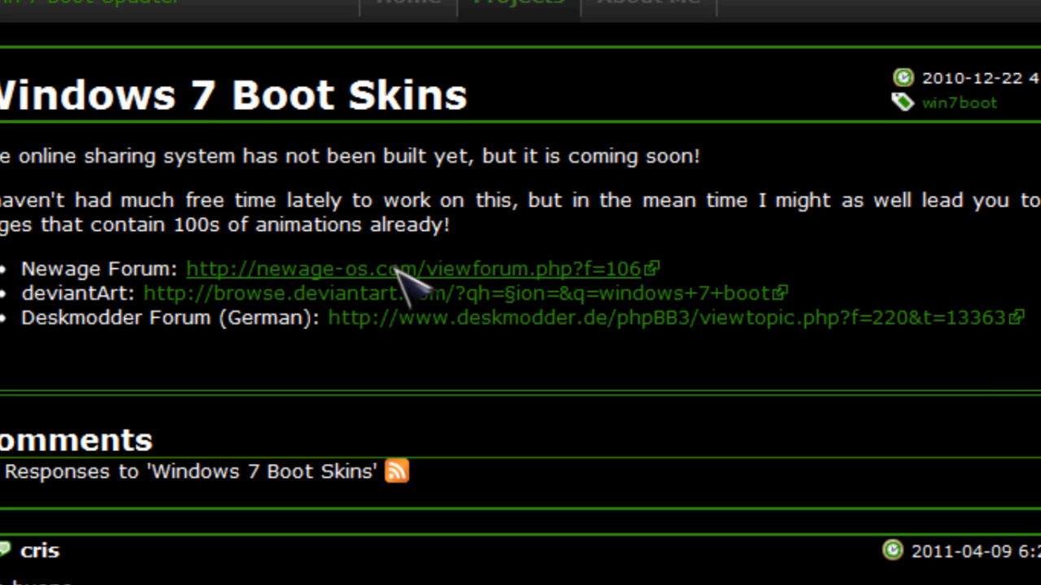
mouse_move(456, 325)
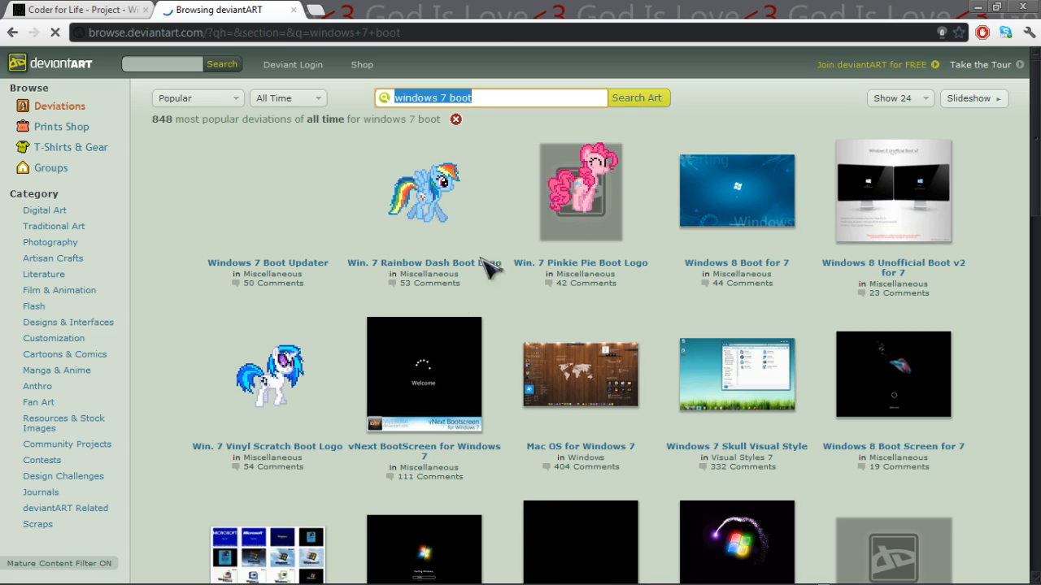
Scroll the deviantART results to reveal Radian Boot Screen 16:9
scroll(down, 3)
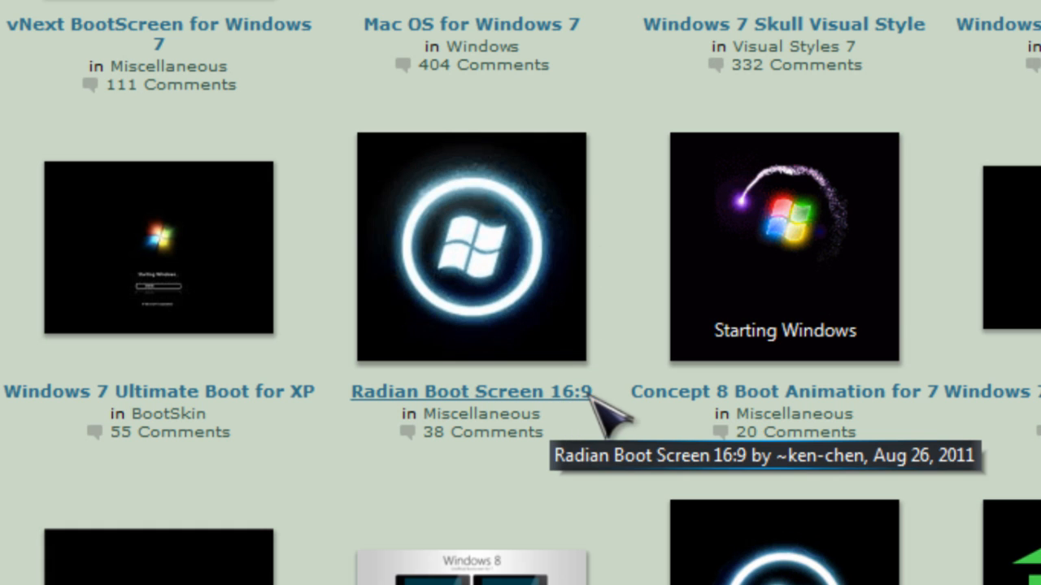
mouse_move(467, 239)
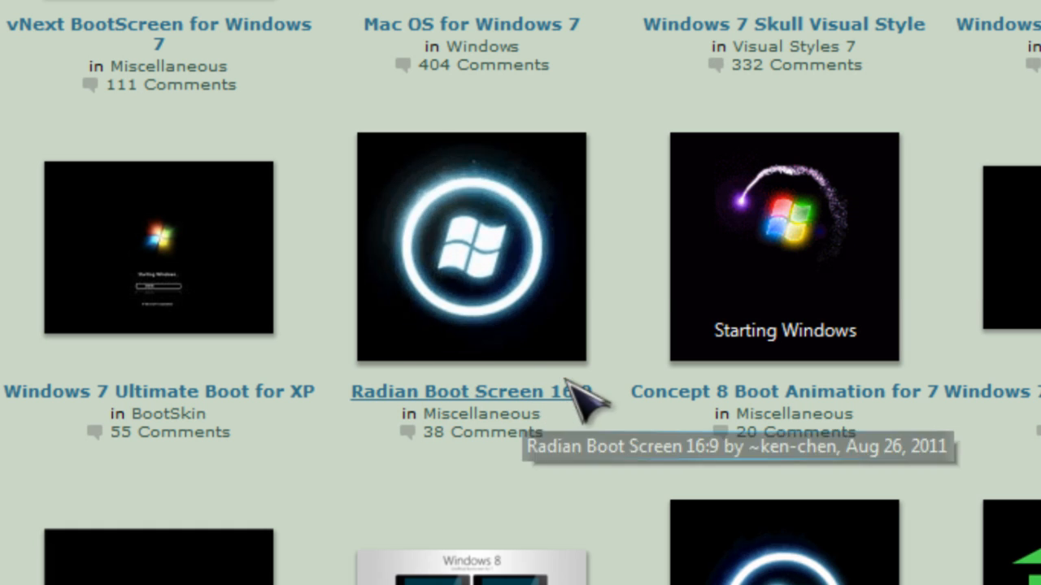
mouse_move(517, 288)
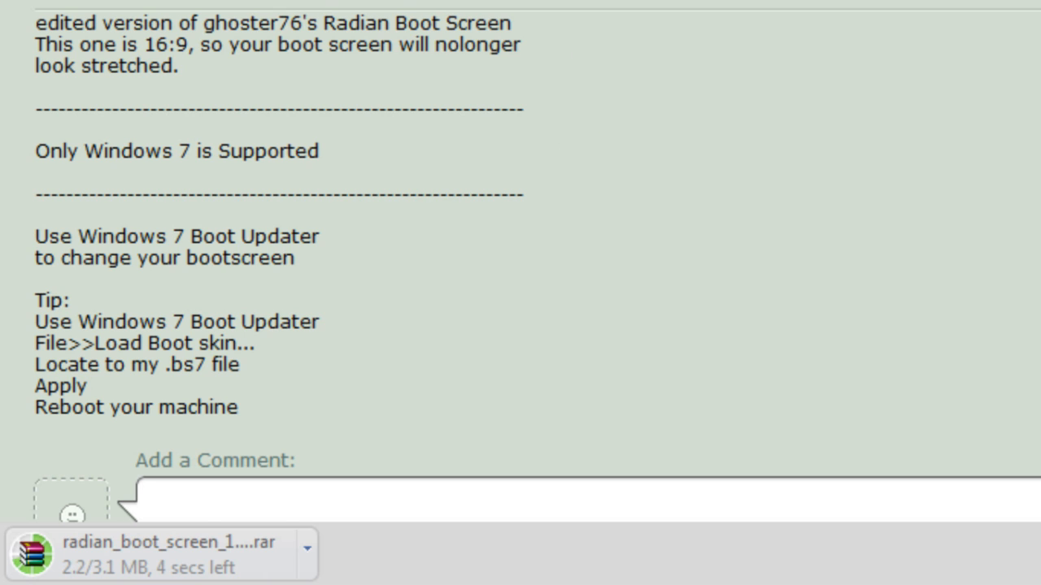
mouse_move(513, 227)
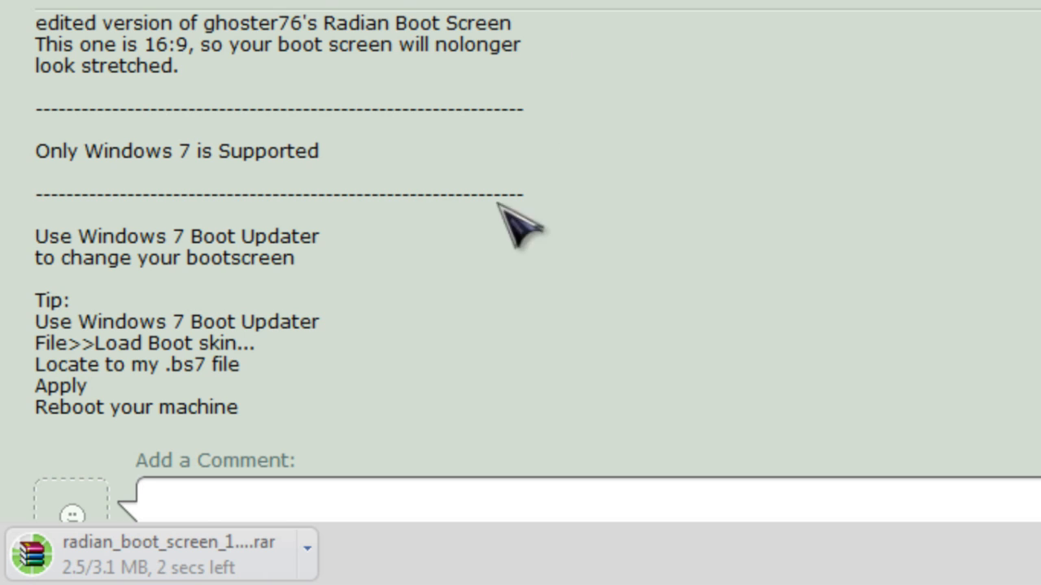
mouse_move(727, 97)
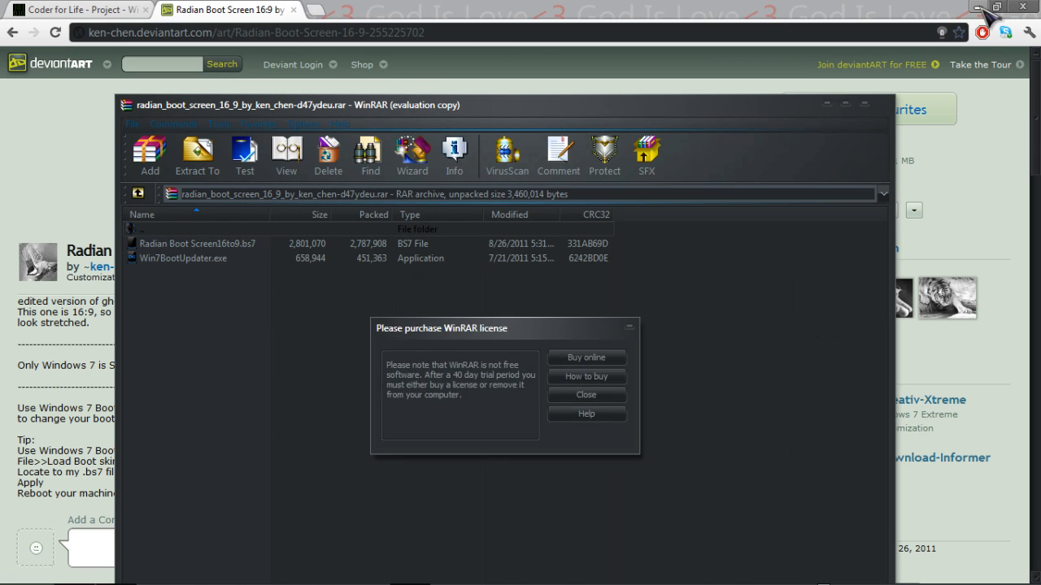
Dismiss the WinRAR license reminder and bring Windows 7 Boot Updater back to front
click(585, 395)
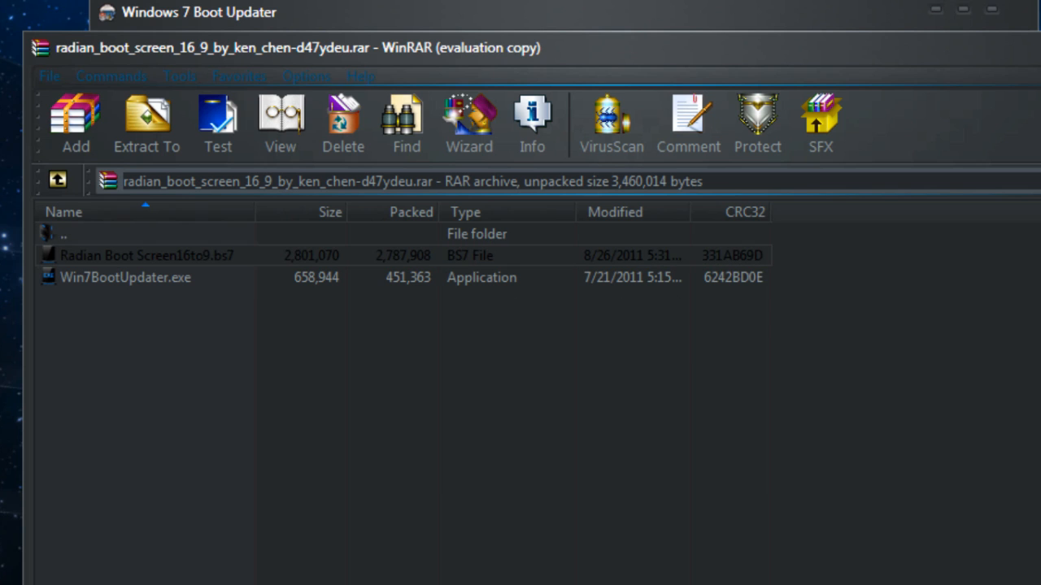
double_click(125, 277)
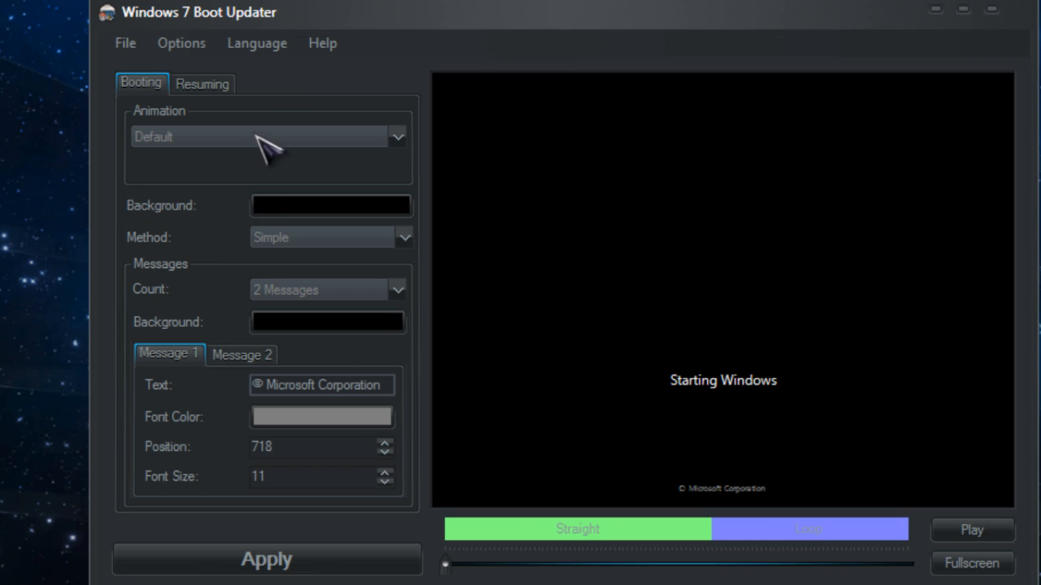
mouse_move(125, 44)
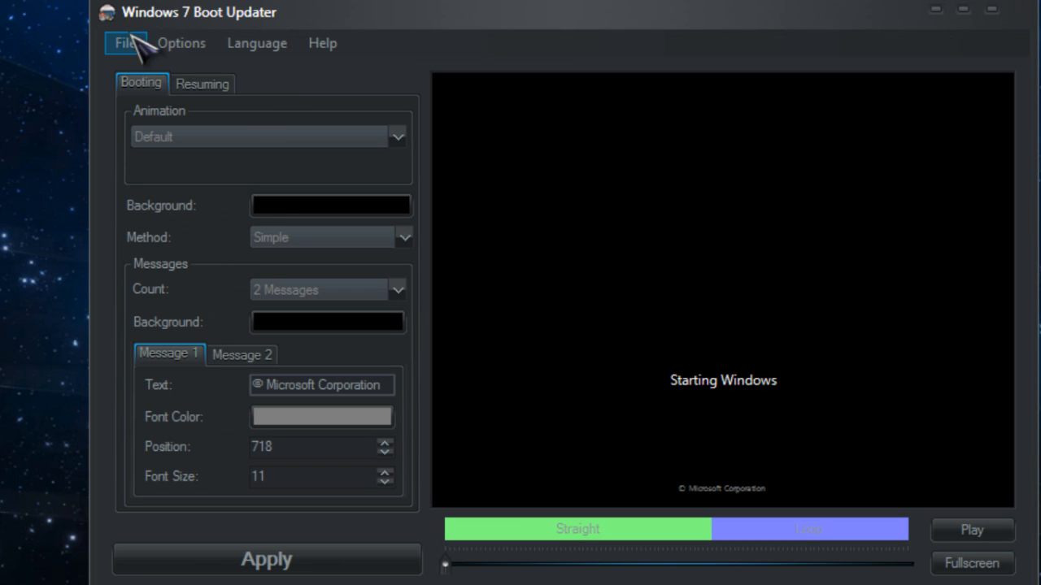
Load Radian Boot Screen16to9.bs7 from the Desktop as the boot skin
click(125, 42)
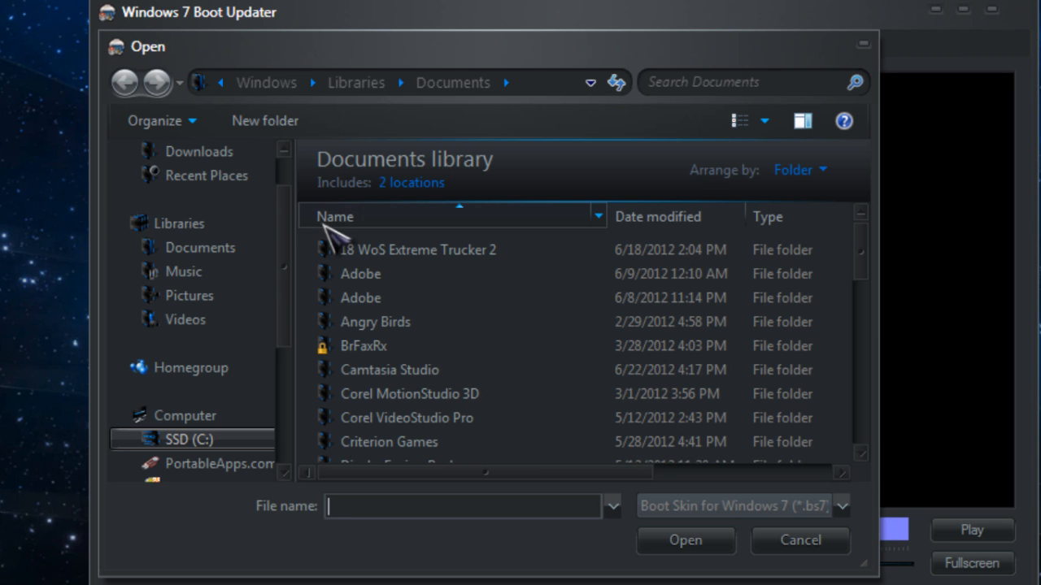
scroll(up, 3)
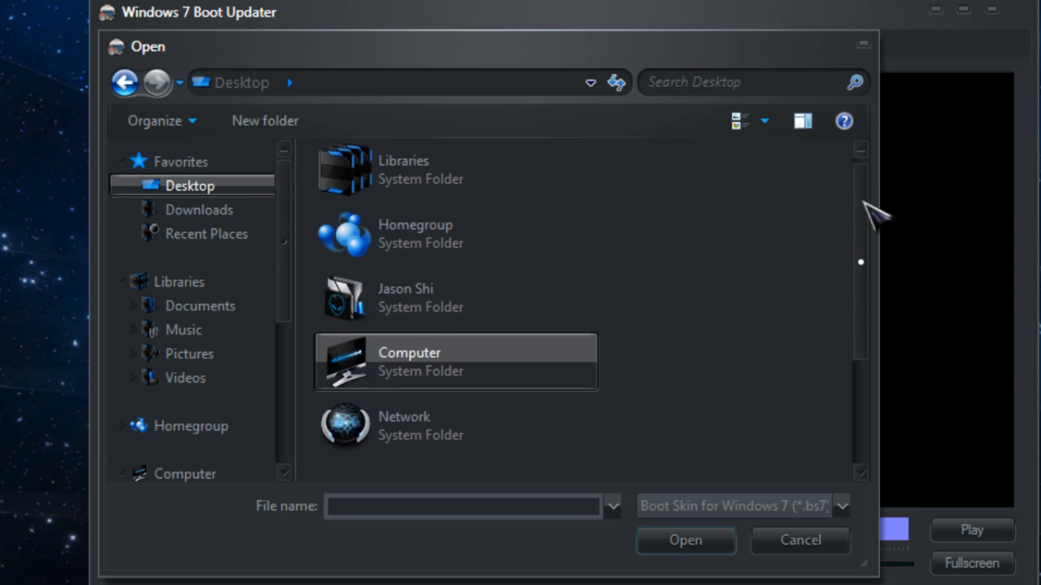
click(455, 452)
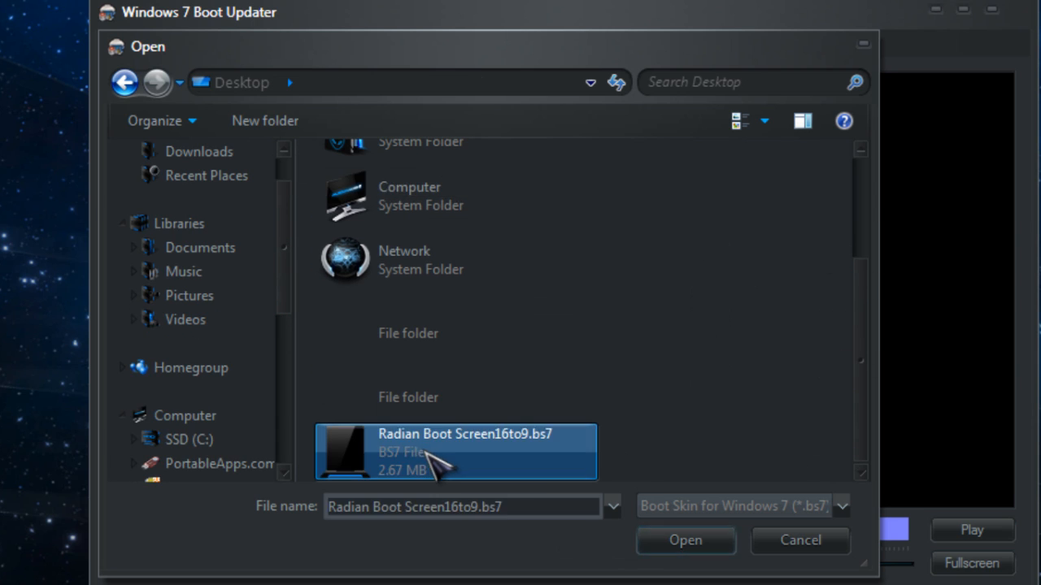
click(684, 540)
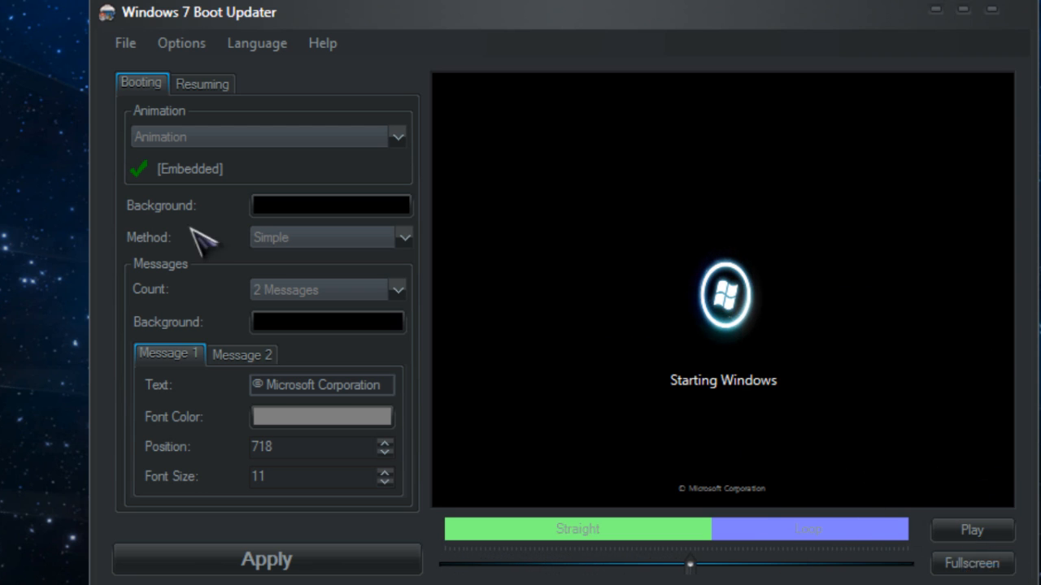
Set Messages Count to None and play then pause the Radian preview
click(399, 290)
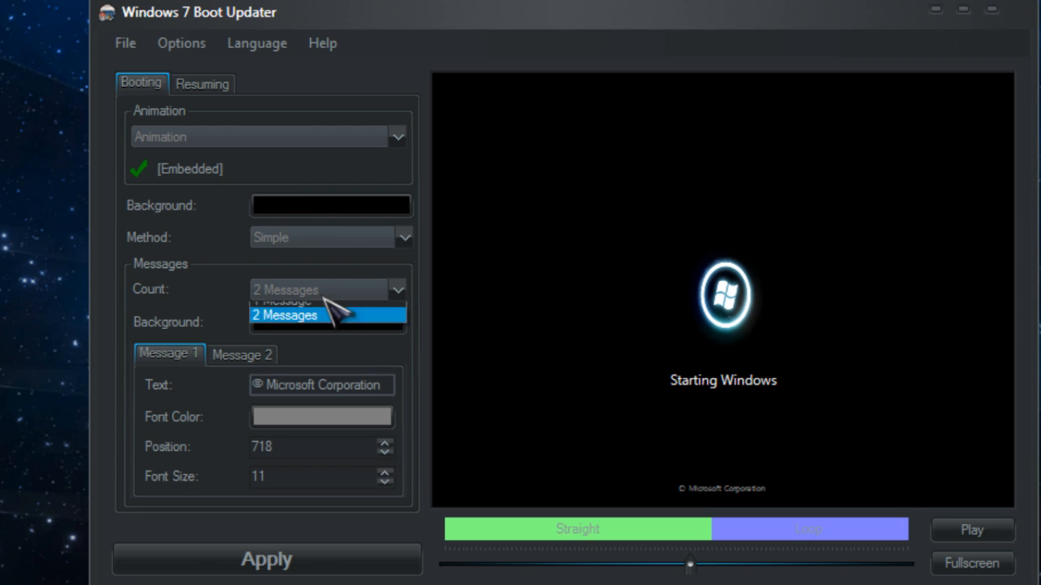
click(284, 303)
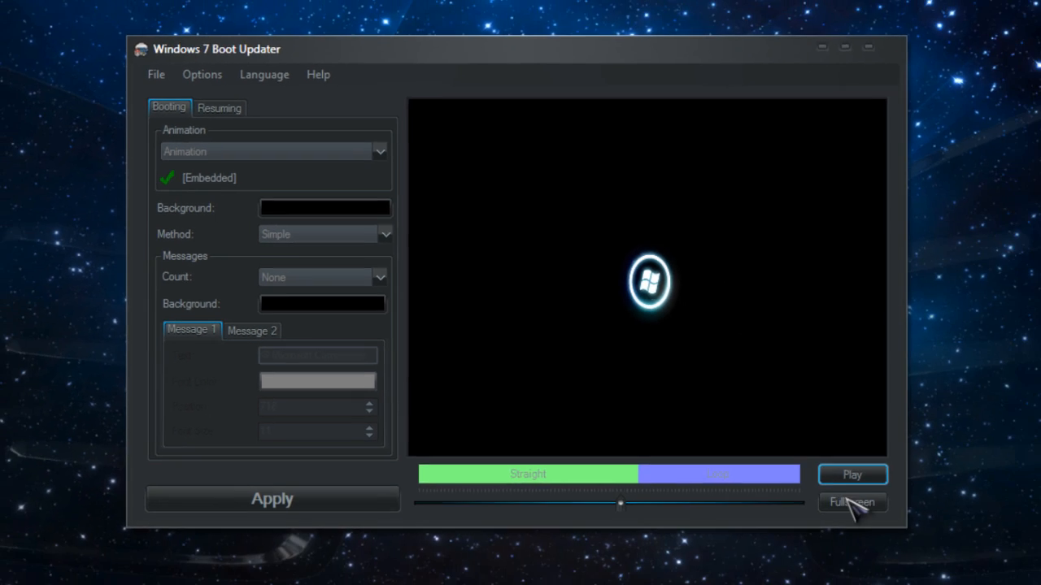
click(852, 502)
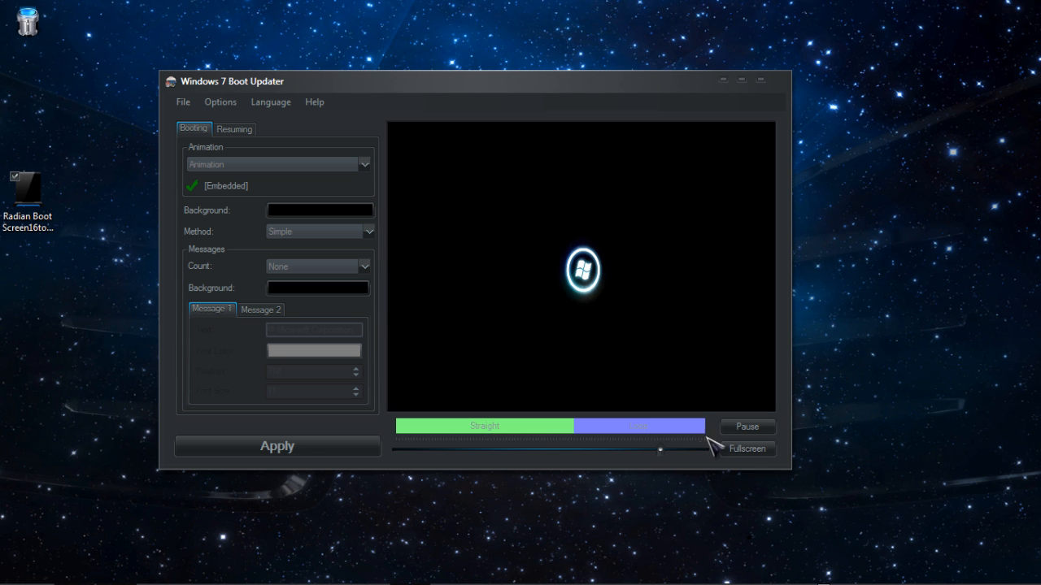
click(746, 426)
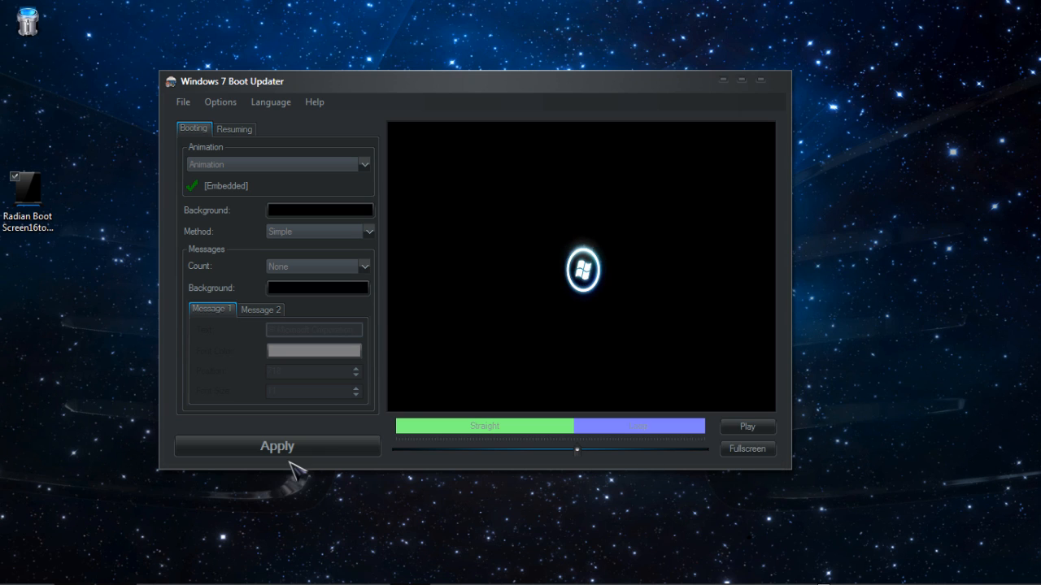
mouse_move(460, 455)
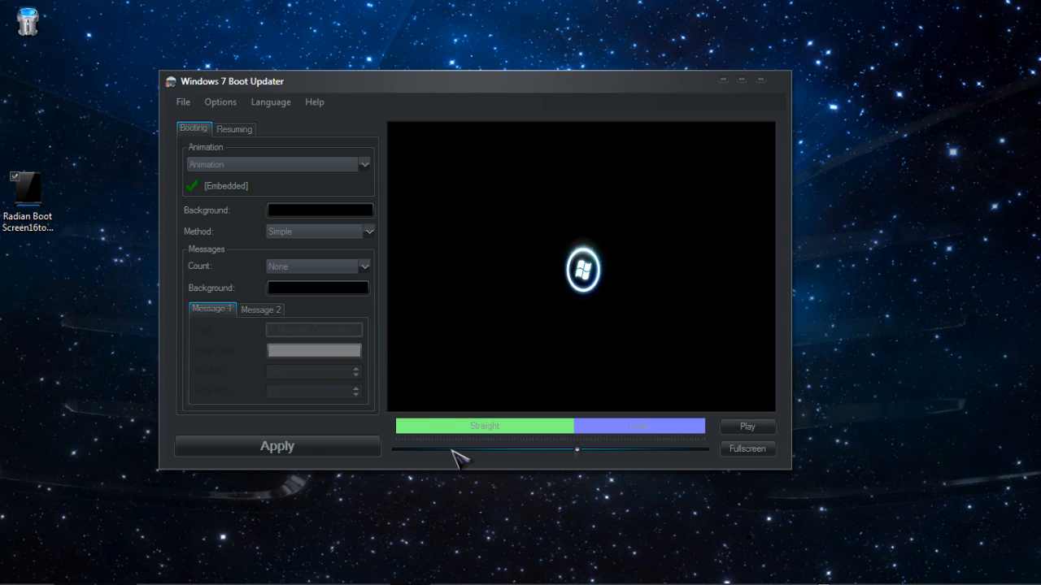
mouse_move(602, 349)
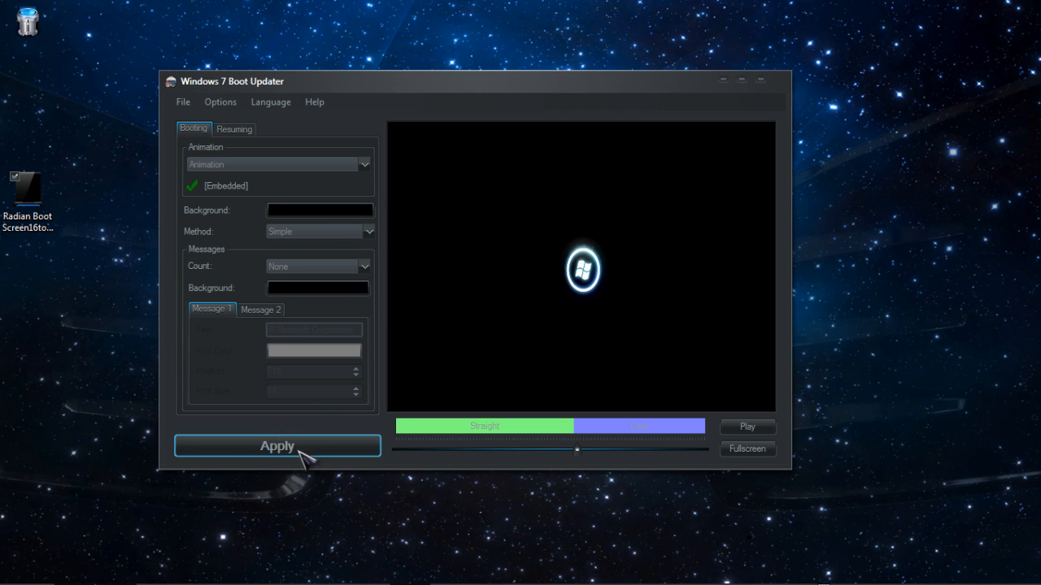
Apply the Radian no-message boot skin and confirm the Boot Update Success message
click(276, 446)
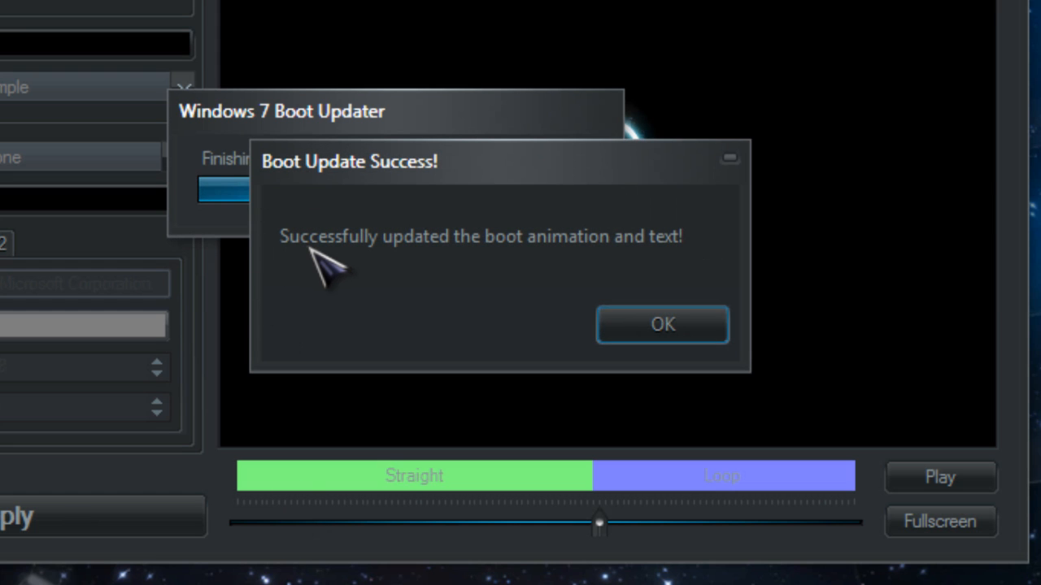
mouse_move(662, 324)
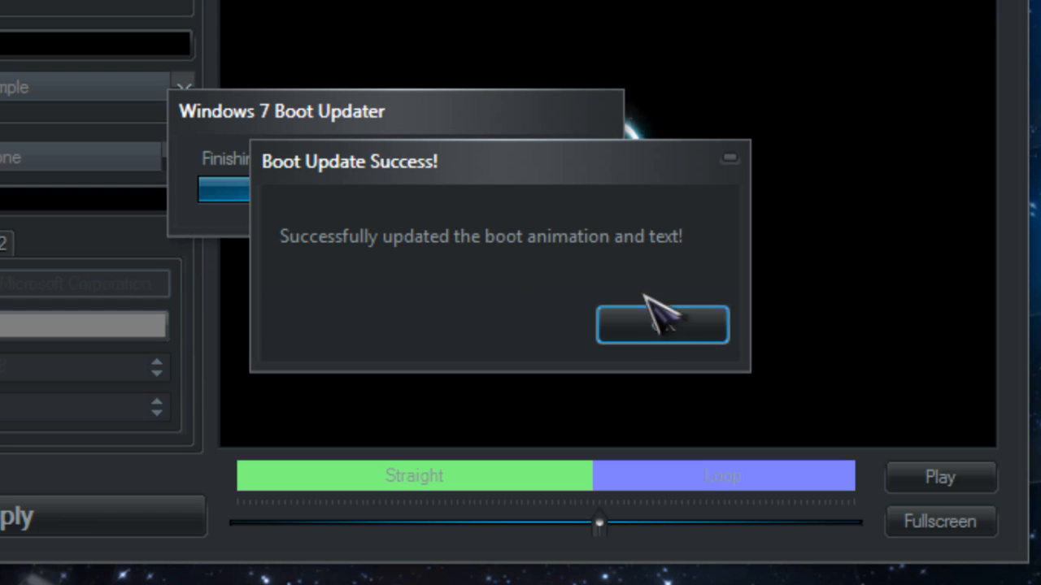
click(662, 324)
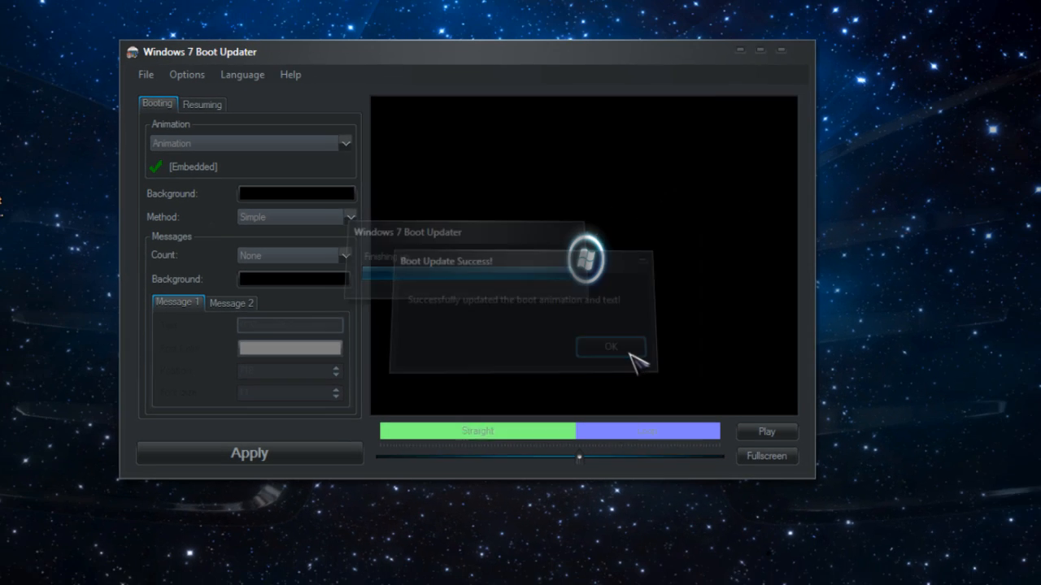
click(611, 347)
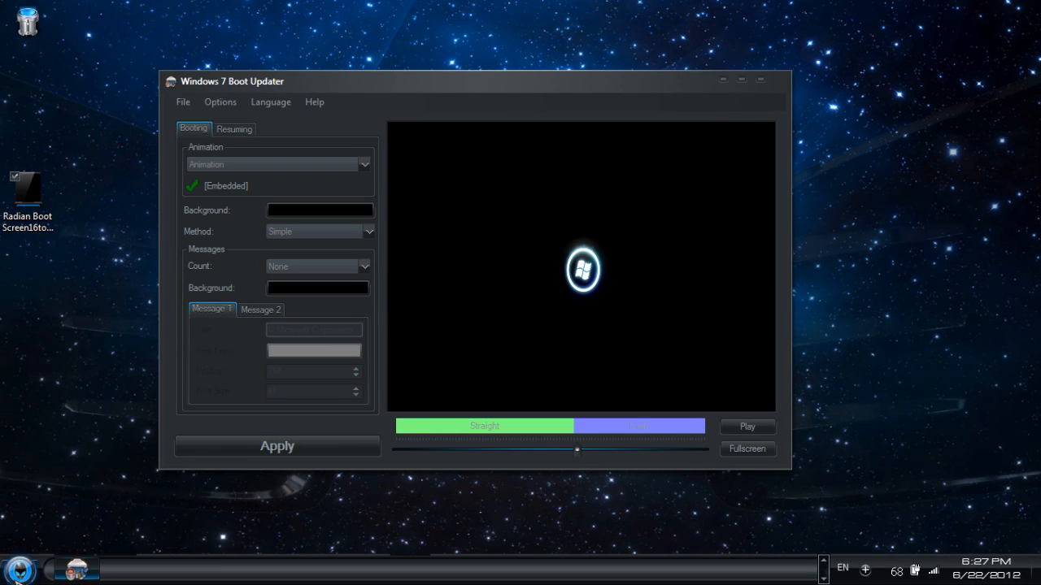